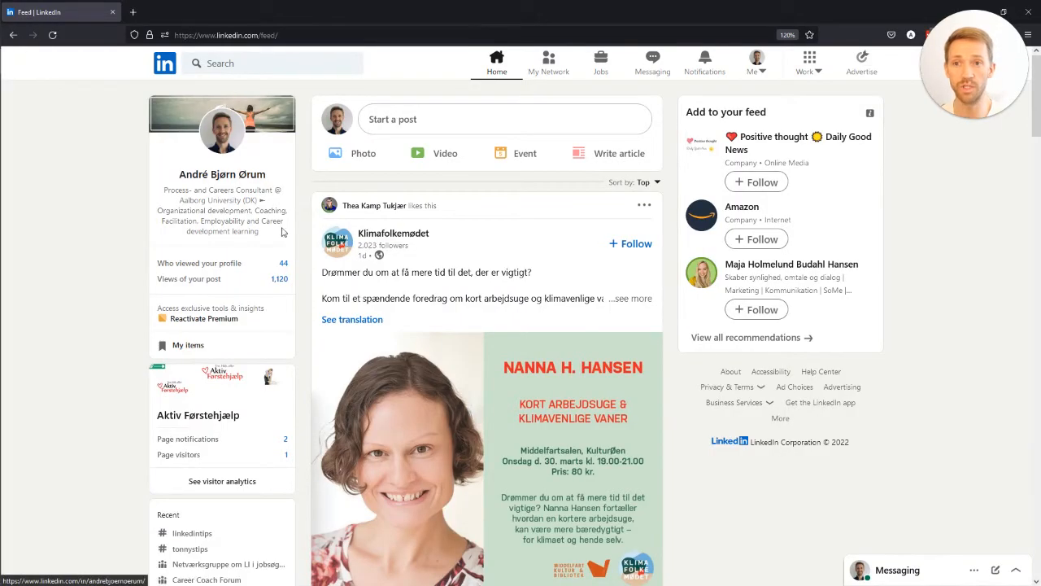
pyautogui.moveTo(885, 247)
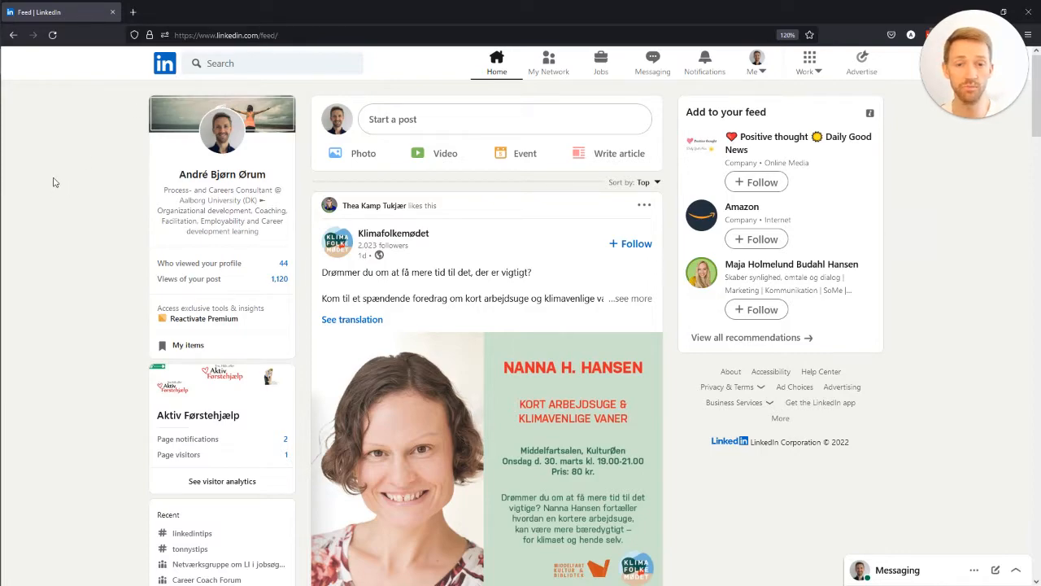
pyautogui.moveTo(74, 148)
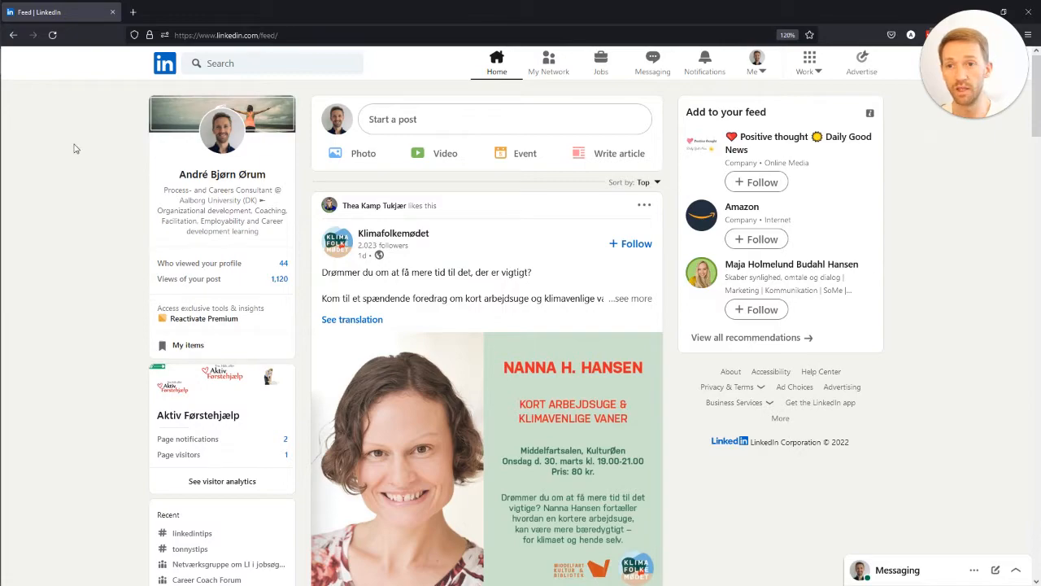
pyautogui.moveTo(85, 94)
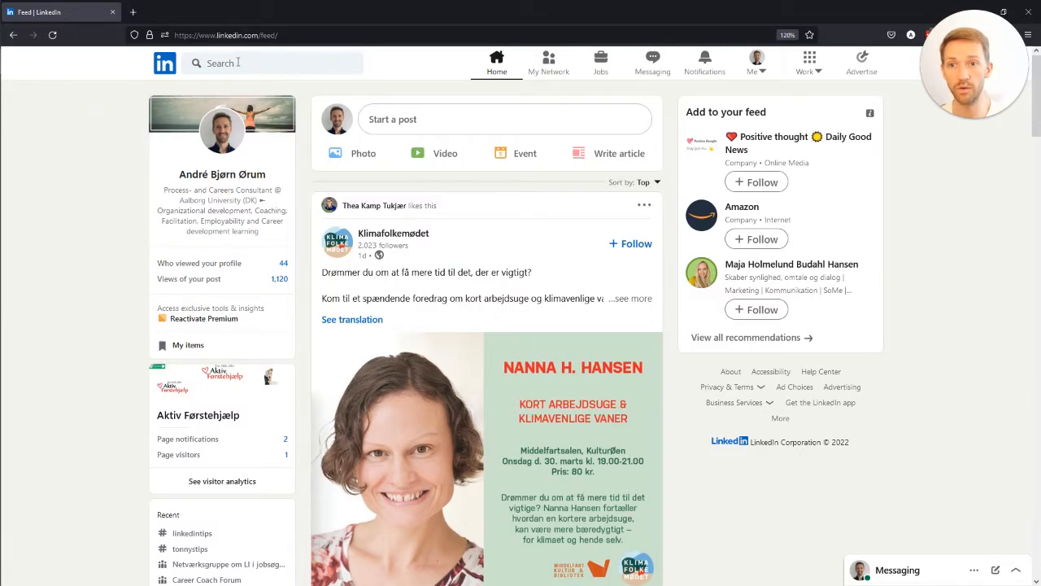
# Run a LinkedIn search and narrow it to People, listing about 808,000,000 members
pyautogui.click(244, 62)
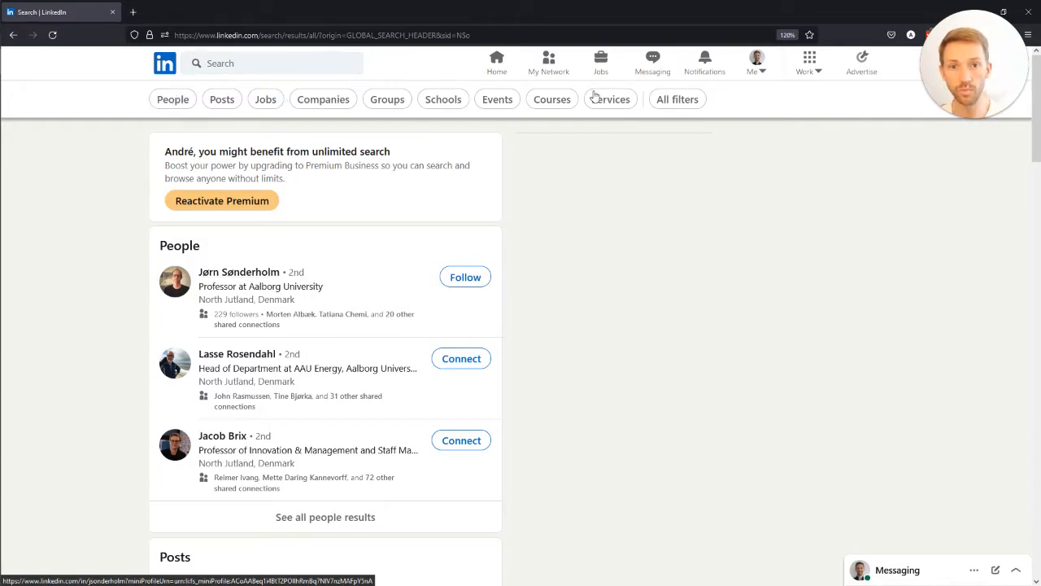
pyautogui.click(172, 99)
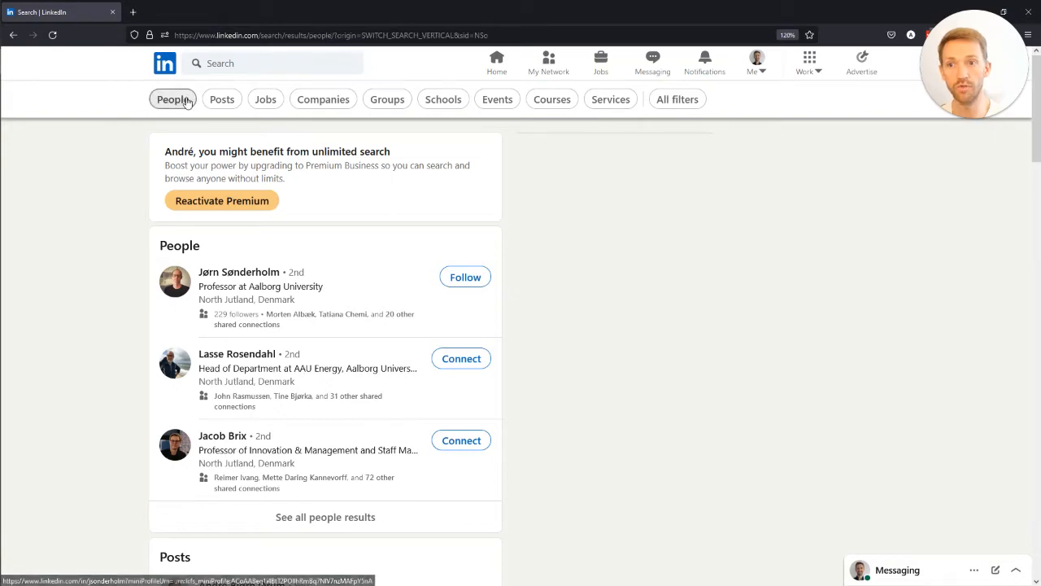
pyautogui.click(173, 99)
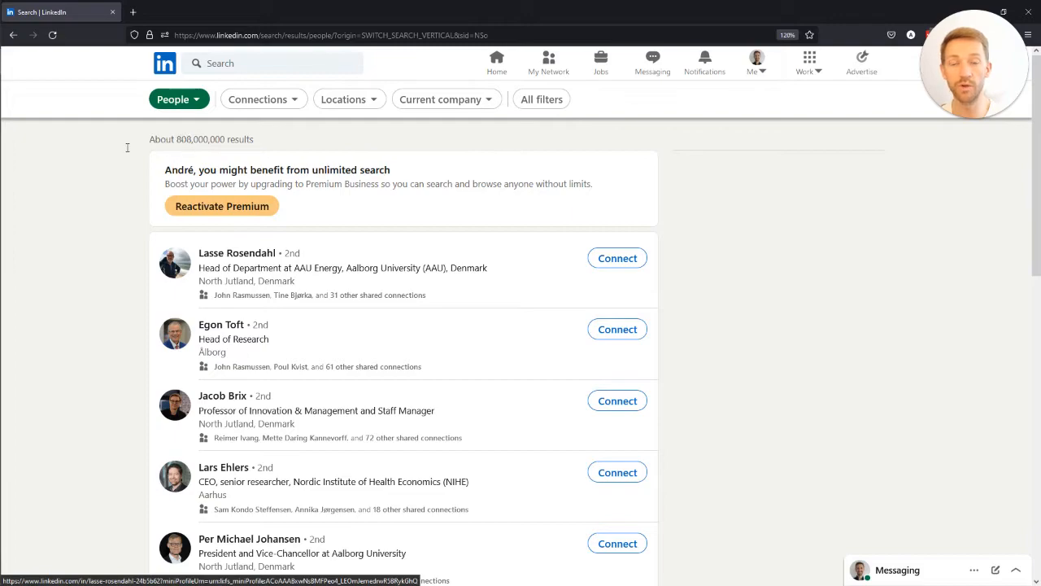
pyautogui.moveTo(147, 165)
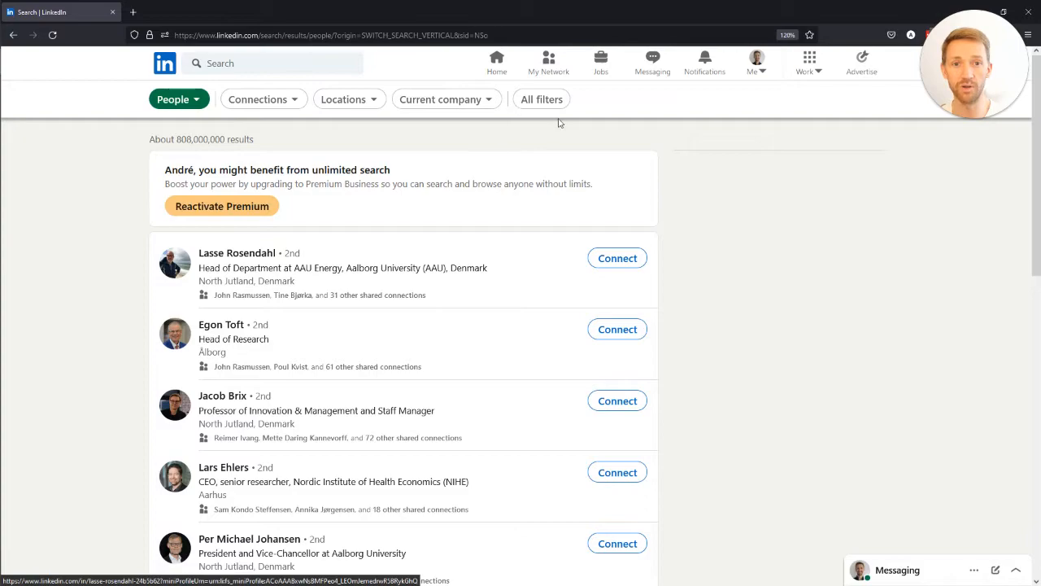
pyautogui.moveTo(540, 105)
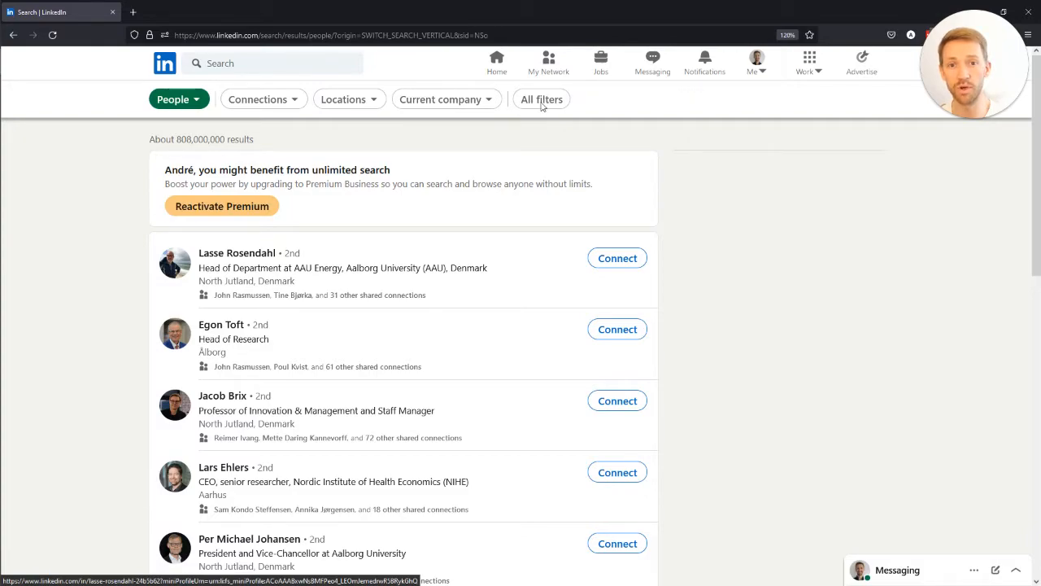
# In All filters, add Trackunit under Current company by searching 'track'
pyautogui.click(541, 99)
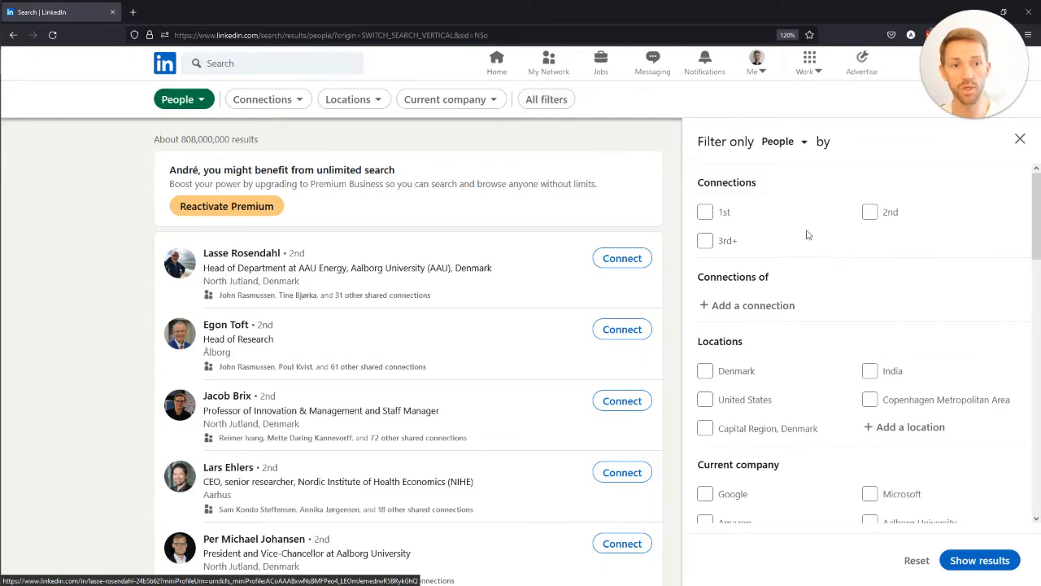
pyautogui.moveTo(825, 255)
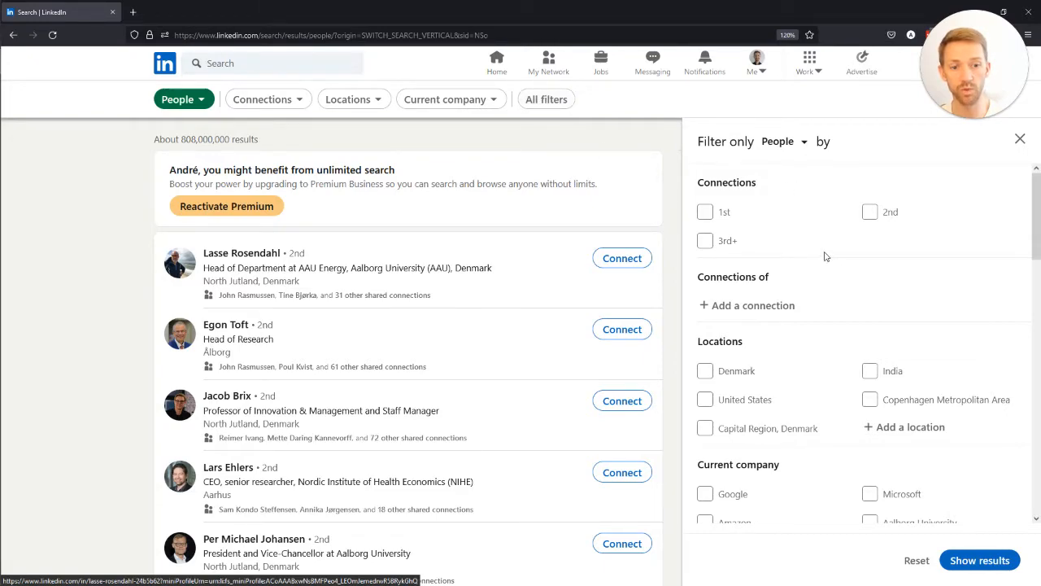
pyautogui.scroll(-3)
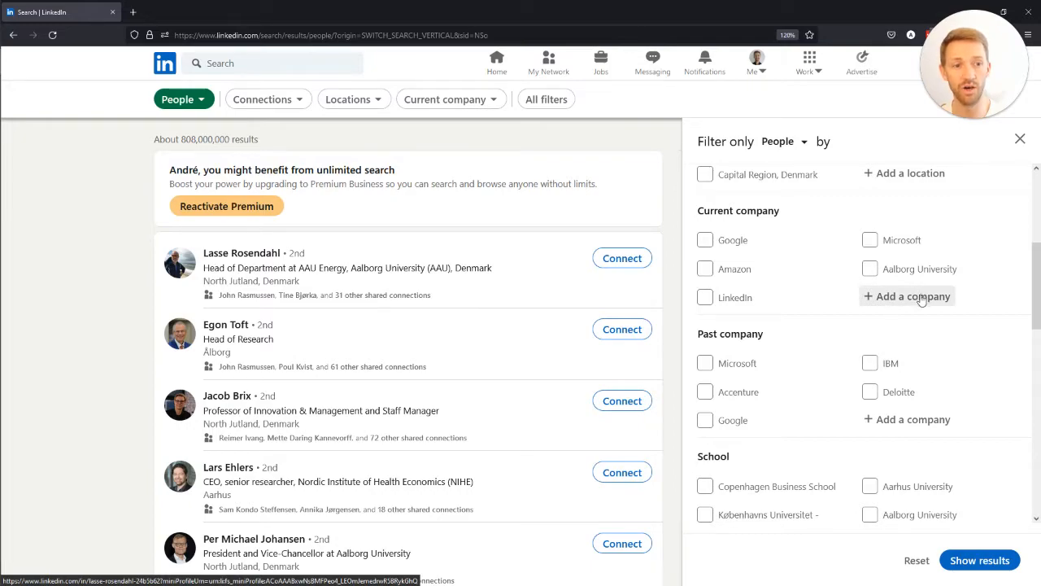
pyautogui.click(906, 296)
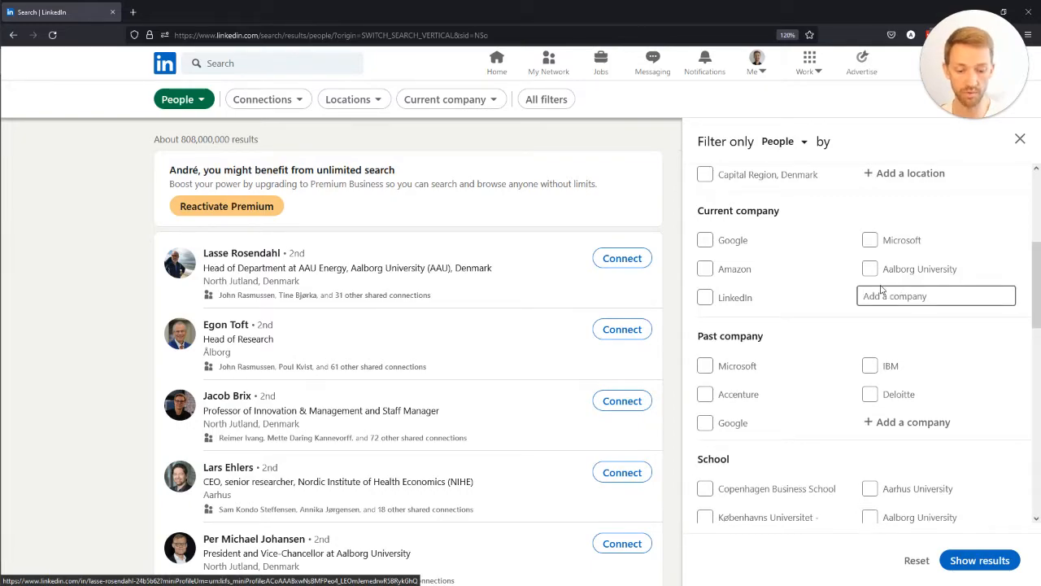
pyautogui.write('track')
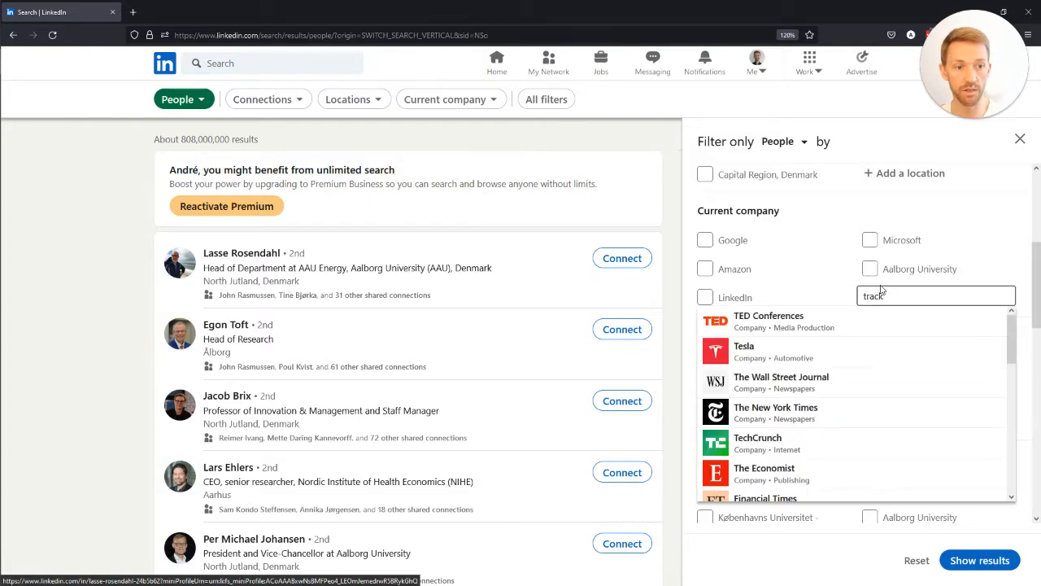
pyautogui.moveTo(882, 296)
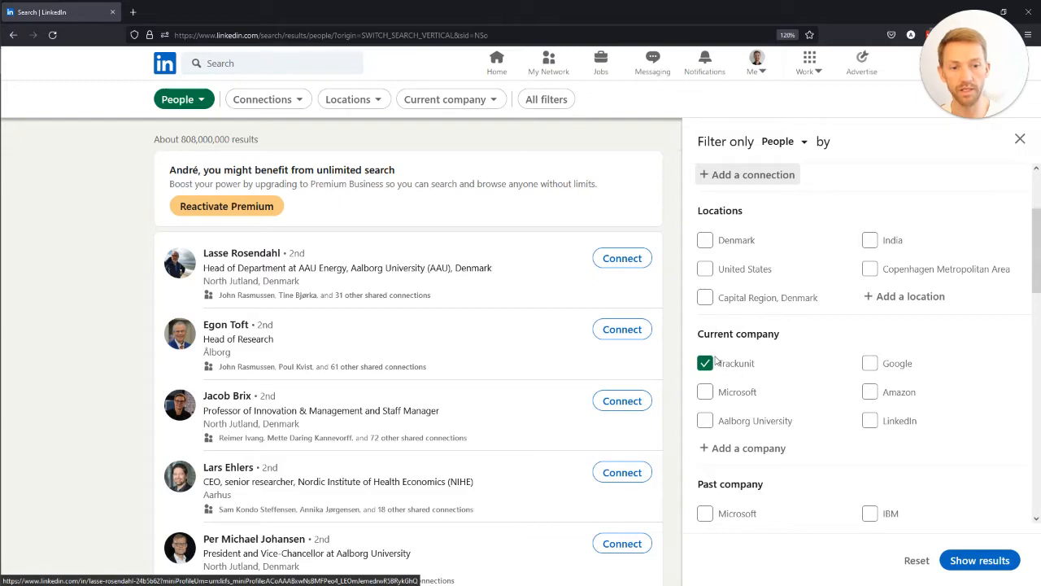
pyautogui.click(980, 560)
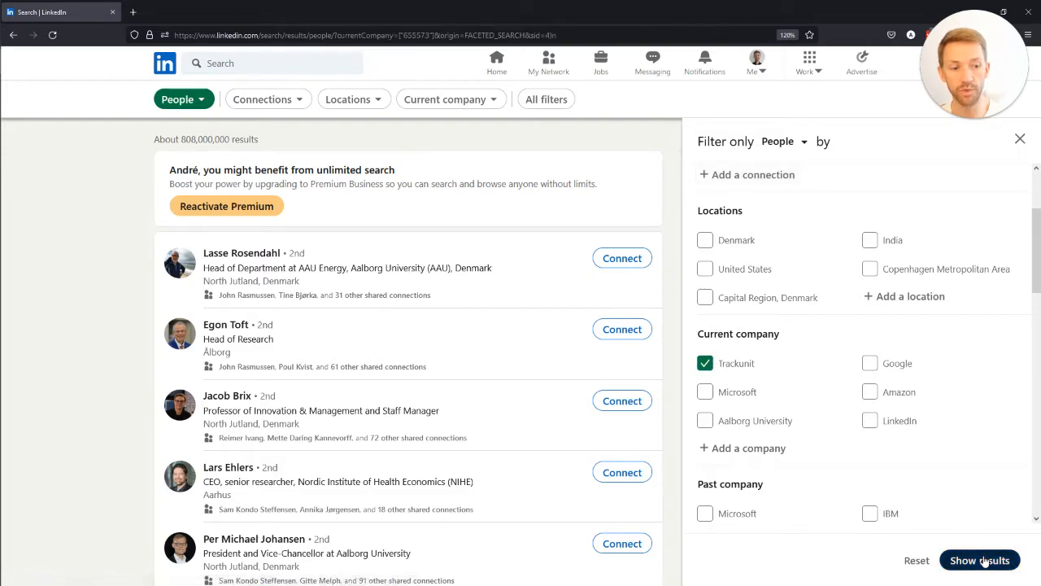
# Apply the Trackunit filter and restrict to 1st-degree connections, leaving 3 people
pyautogui.click(979, 560)
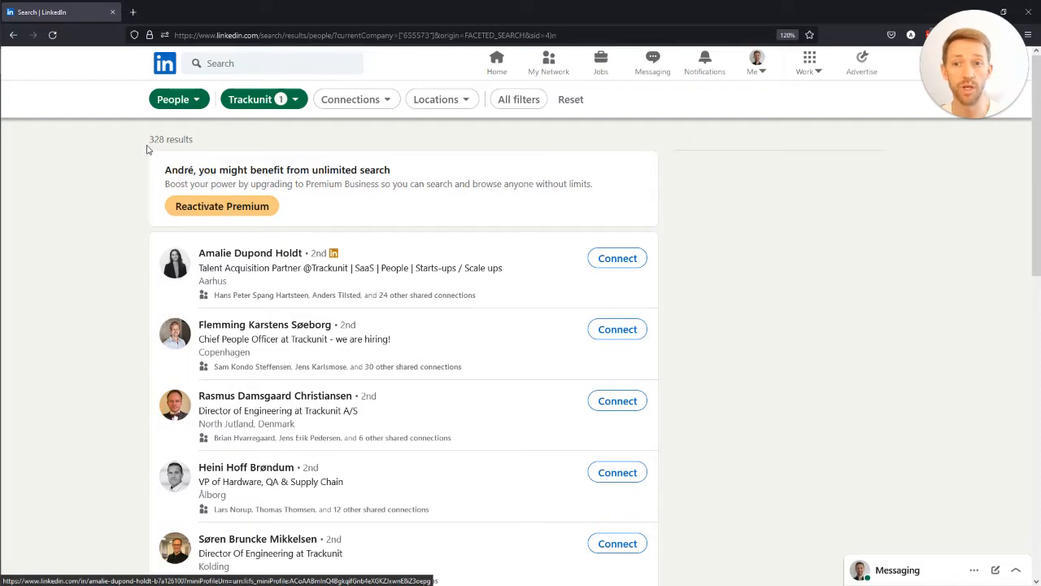
pyautogui.moveTo(414, 137)
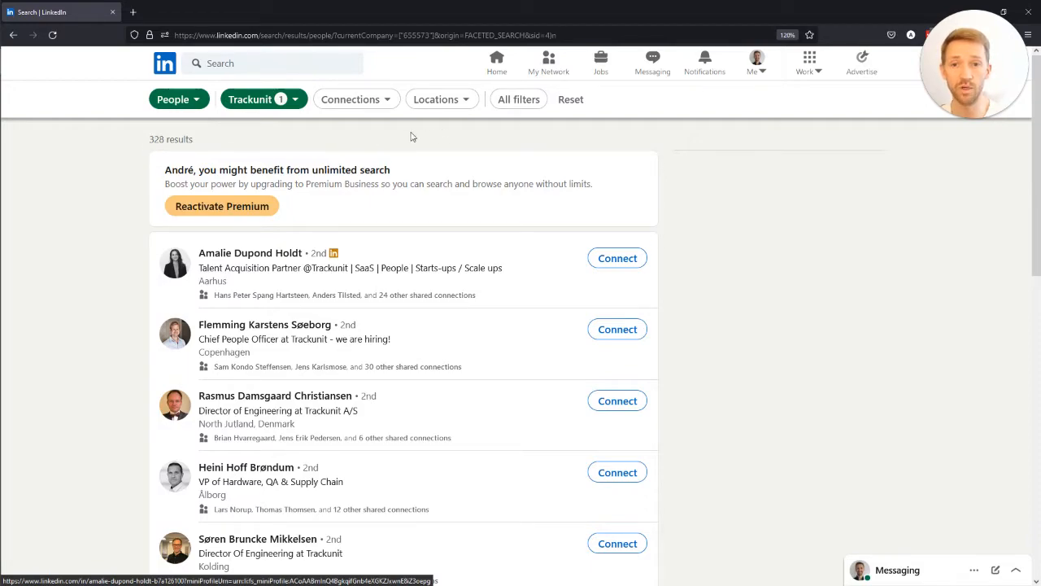
pyautogui.click(355, 99)
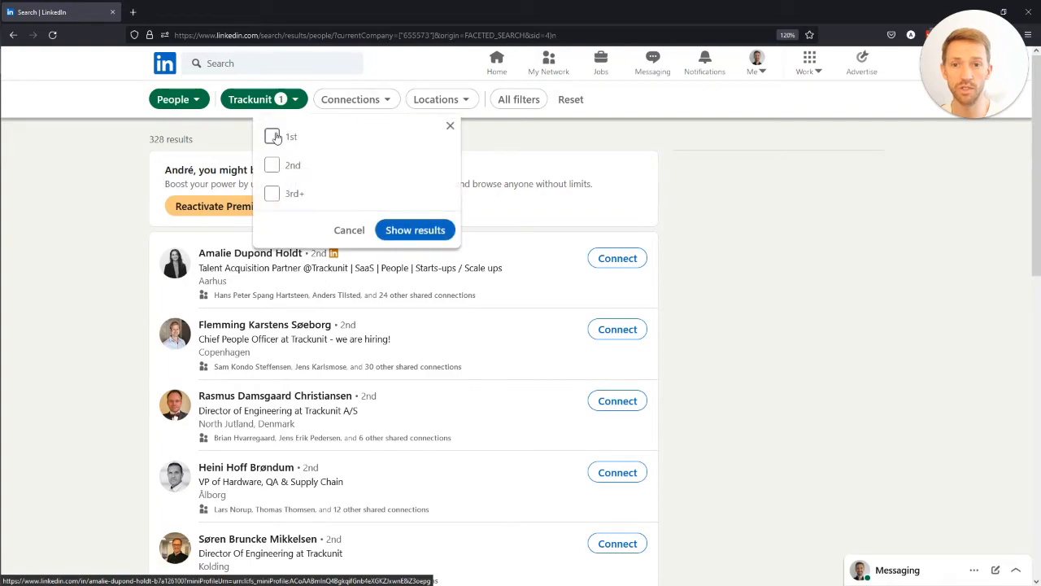
pyautogui.click(272, 137)
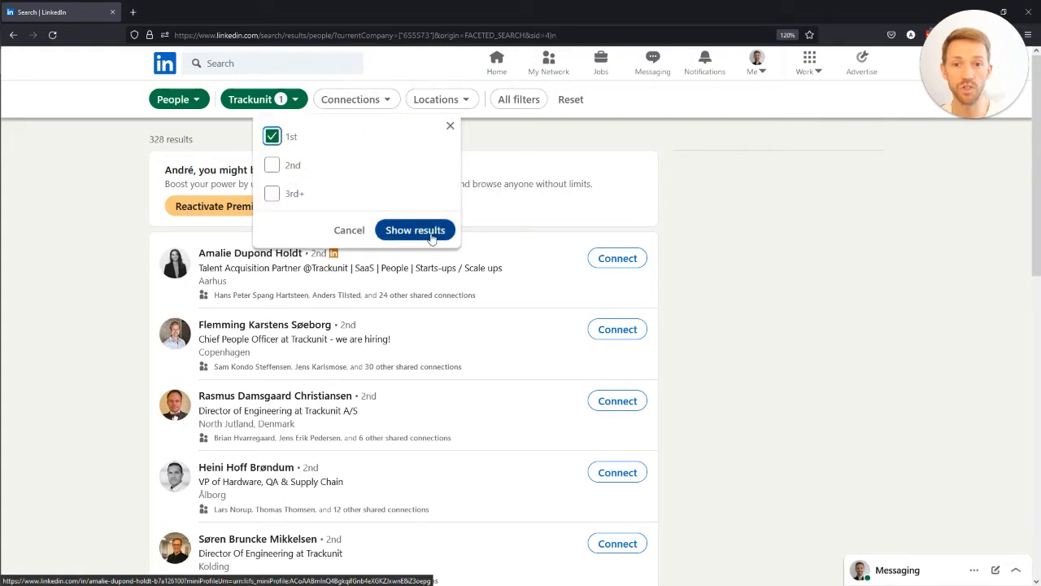
pyautogui.click(415, 229)
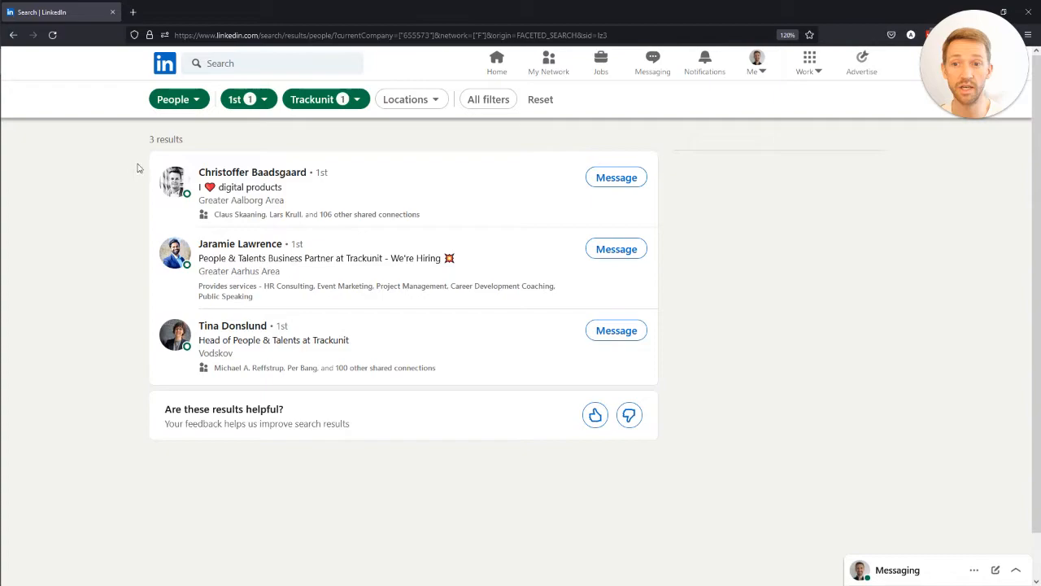
pyautogui.moveTo(113, 182)
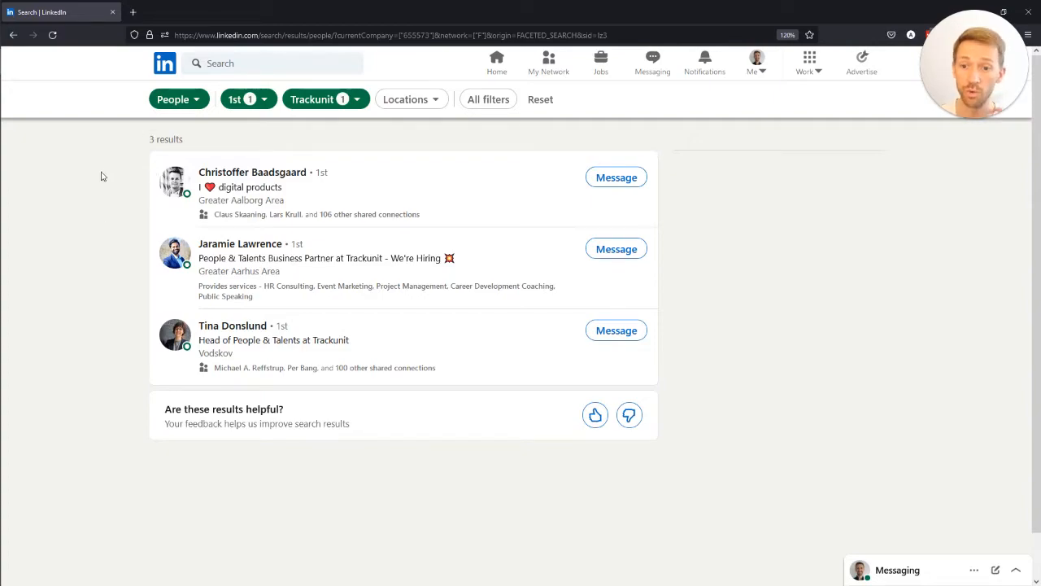
pyautogui.moveTo(301, 131)
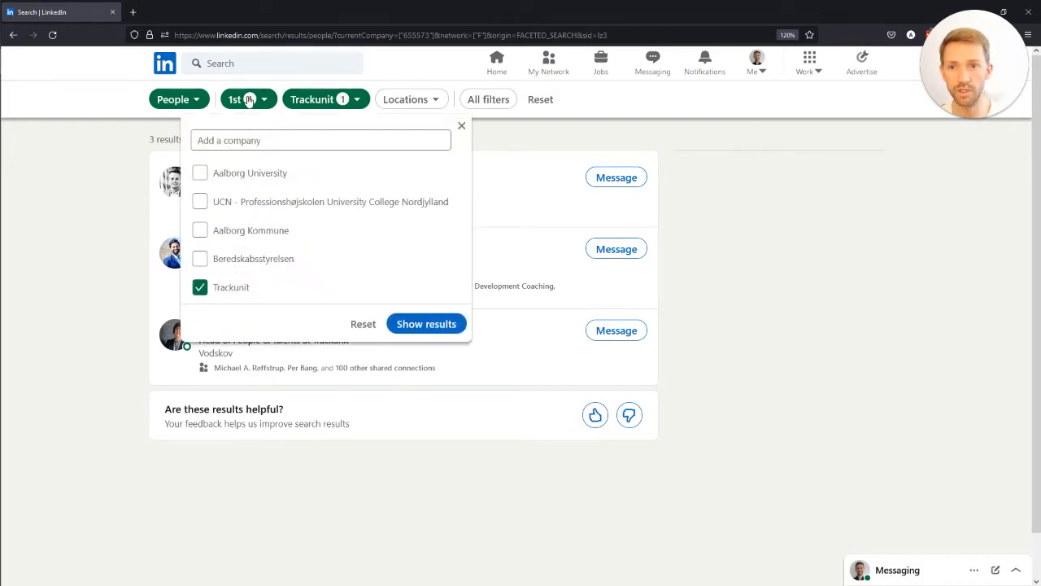
pyautogui.click(243, 100)
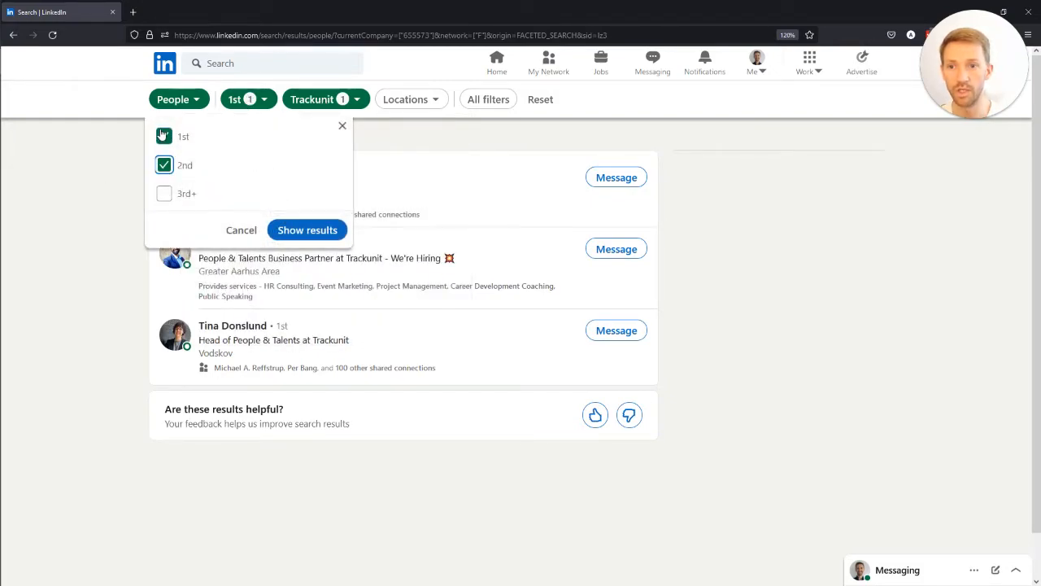
pyautogui.click(306, 229)
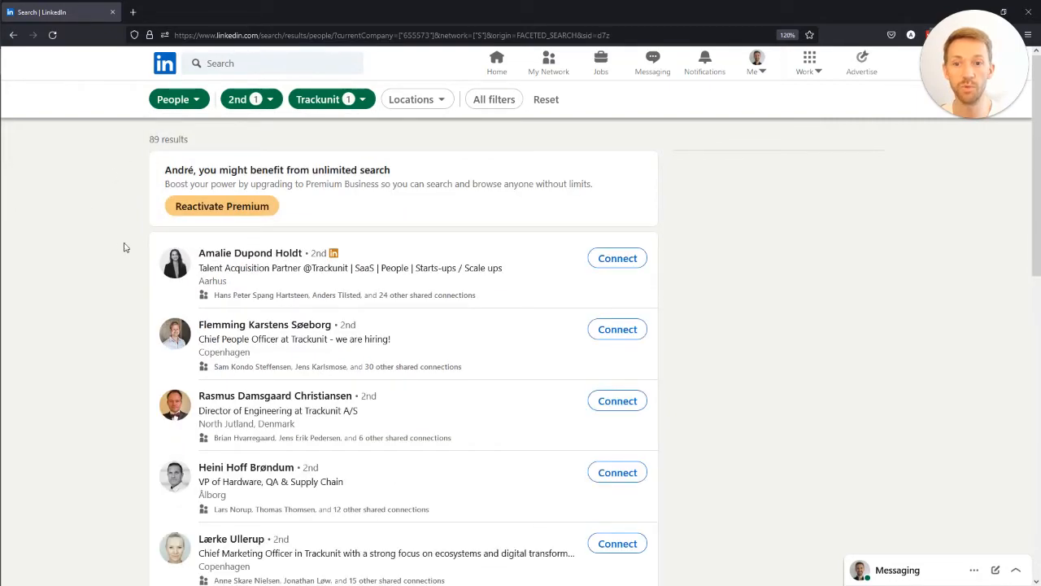
pyautogui.moveTo(143, 257)
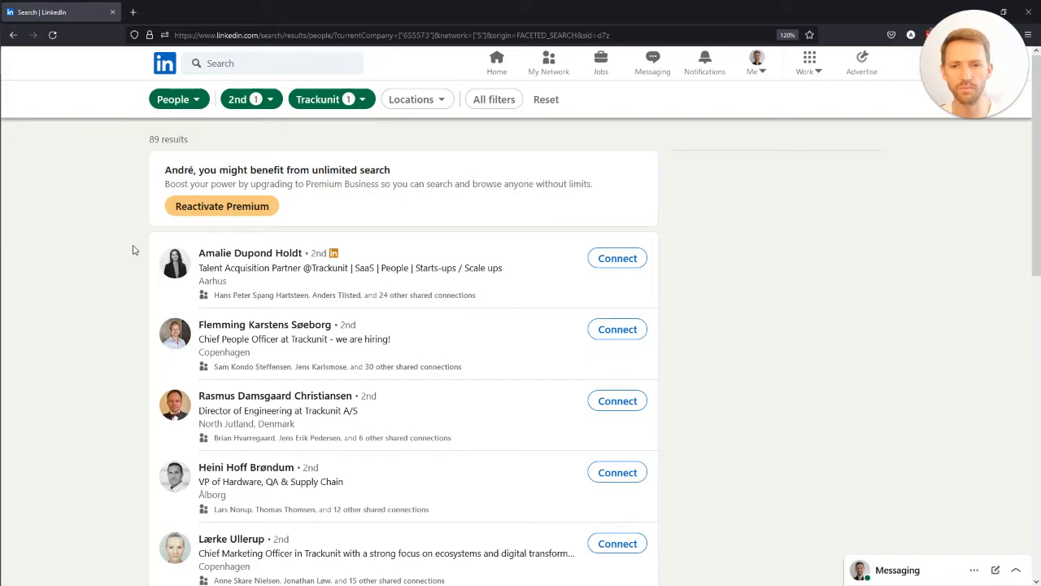
pyautogui.moveTo(130, 231)
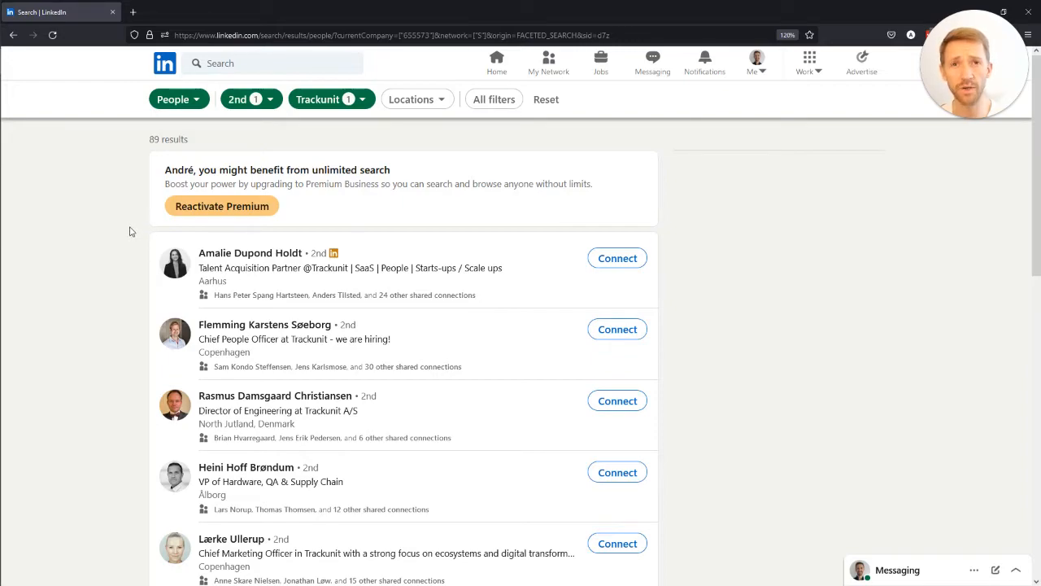
pyautogui.moveTo(129, 269)
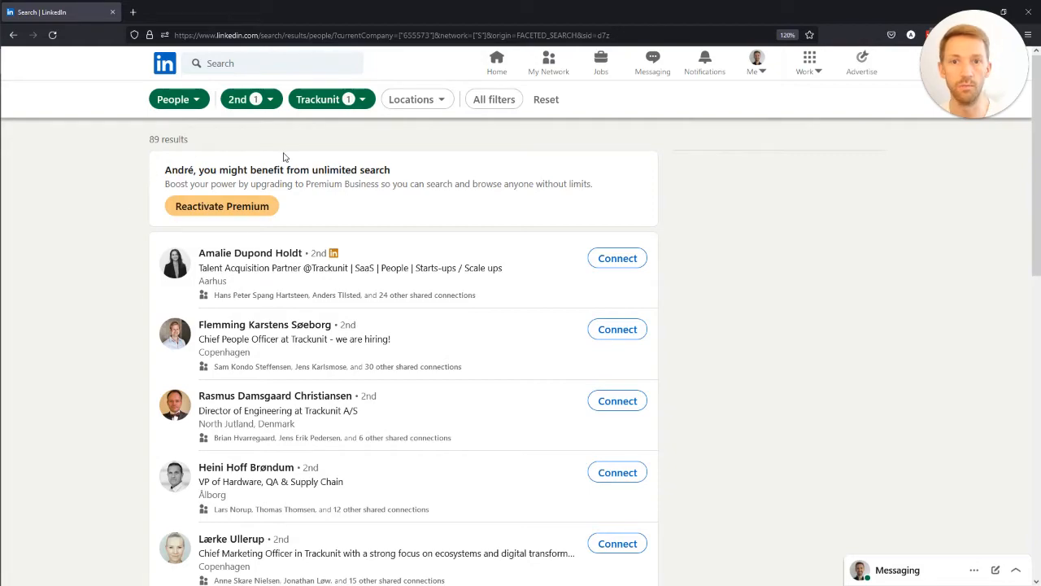
pyautogui.moveTo(507, 114)
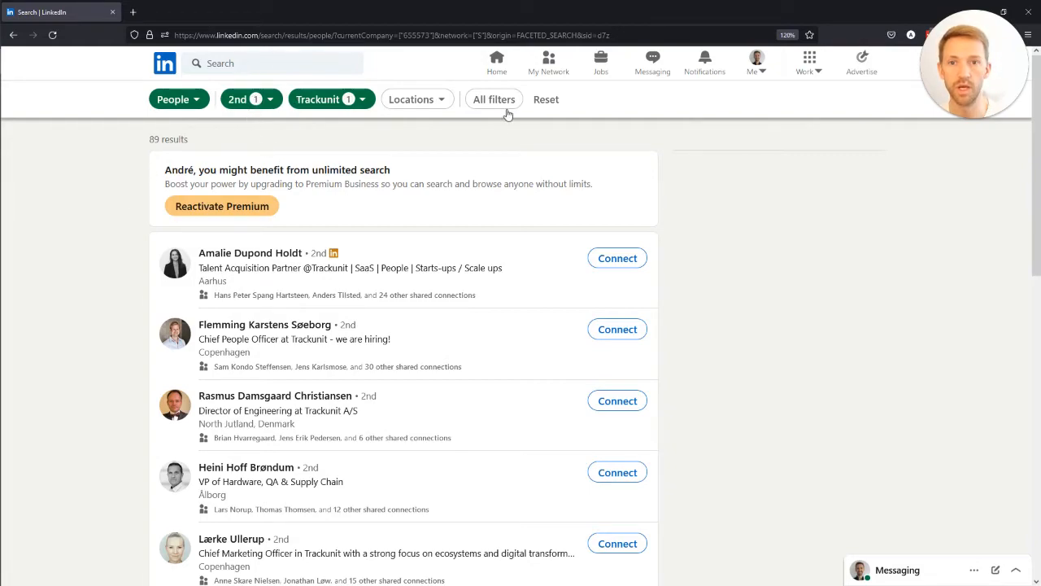
# Add Aalborg Kommune as a second current company via 'aalbor', widening to about 1,400 people
pyautogui.click(495, 100)
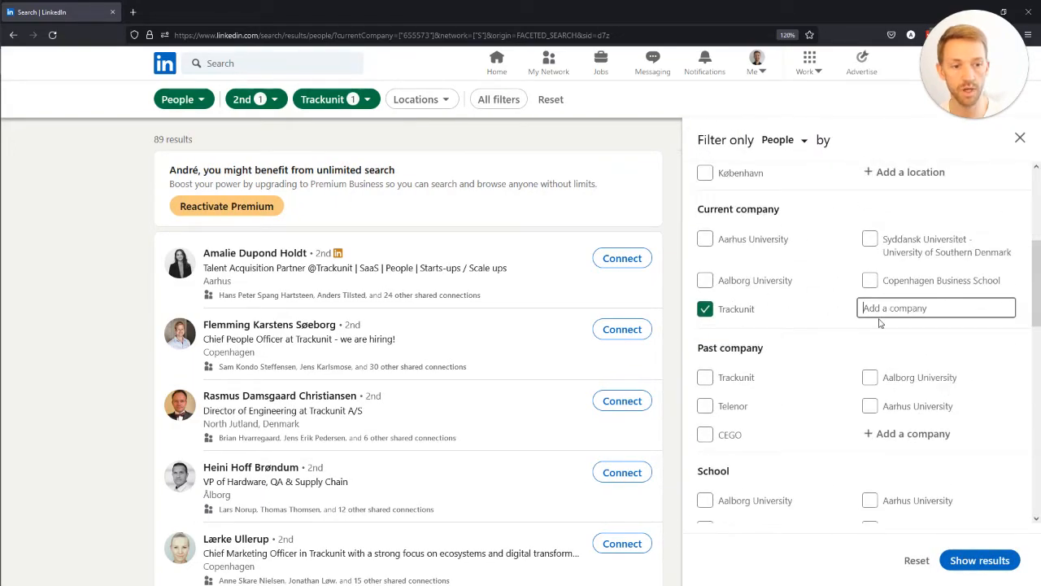
pyautogui.write('aalborg kommune')
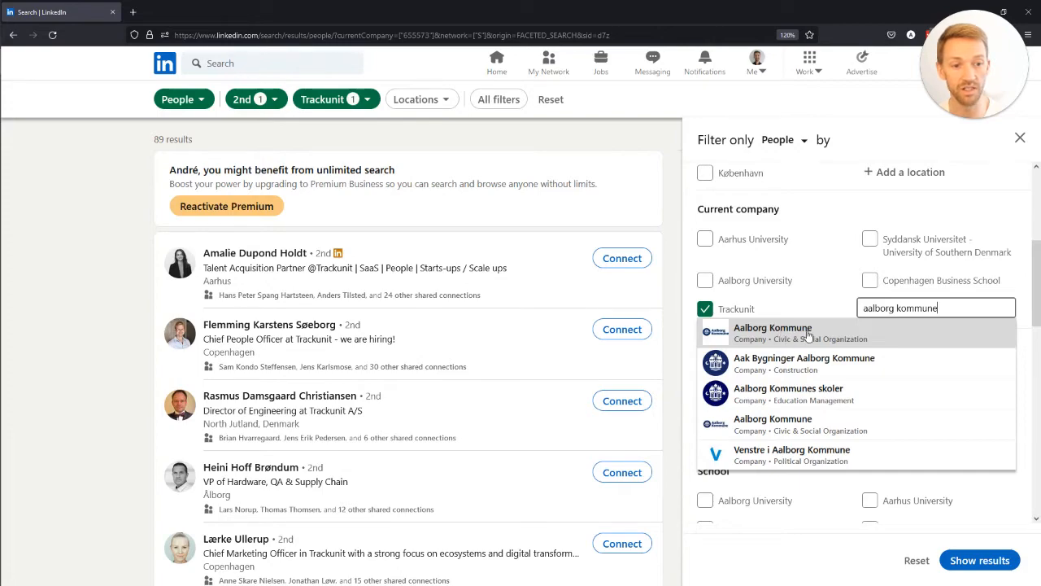
pyautogui.click(771, 332)
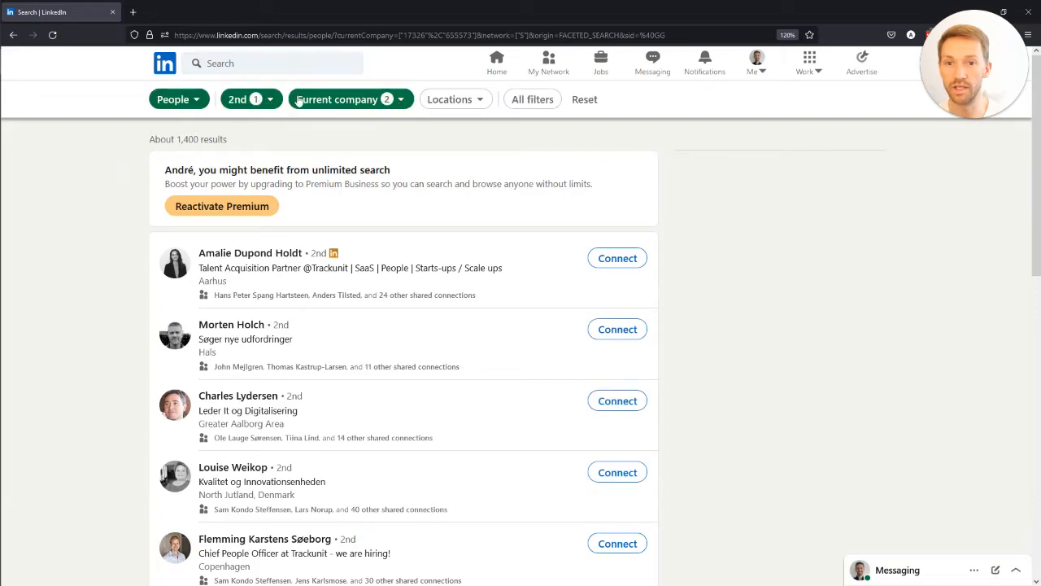
pyautogui.click(244, 99)
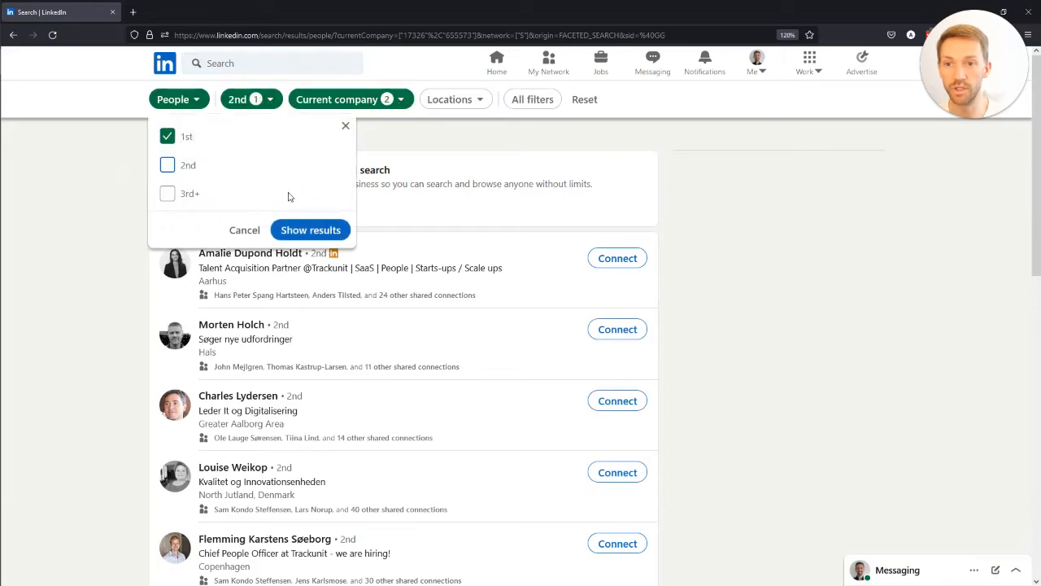
# Apply the 1st-degree connections filter to the two-company search, leaving 37 results
pyautogui.click(309, 229)
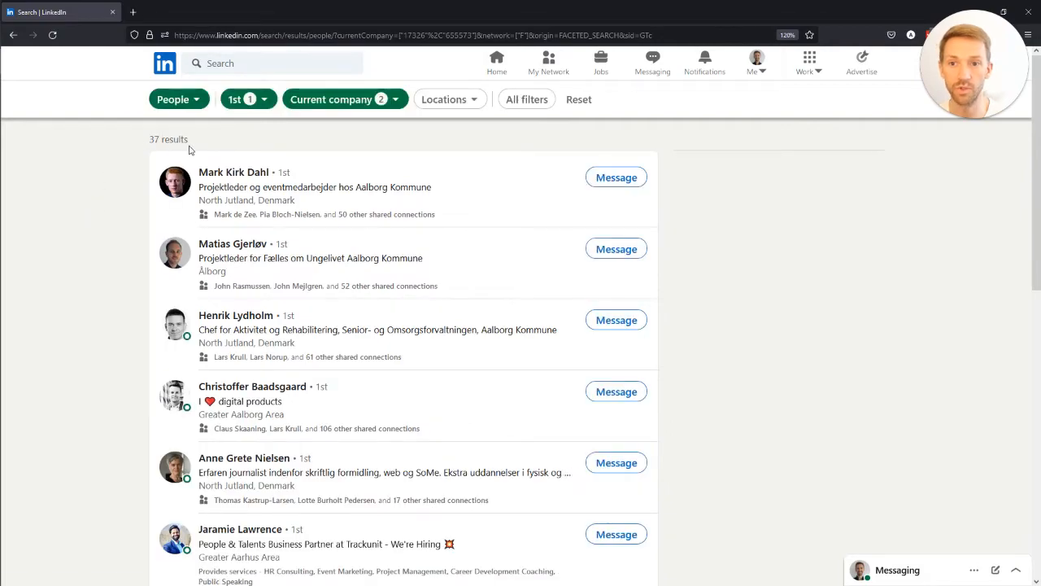
pyautogui.moveTo(117, 221)
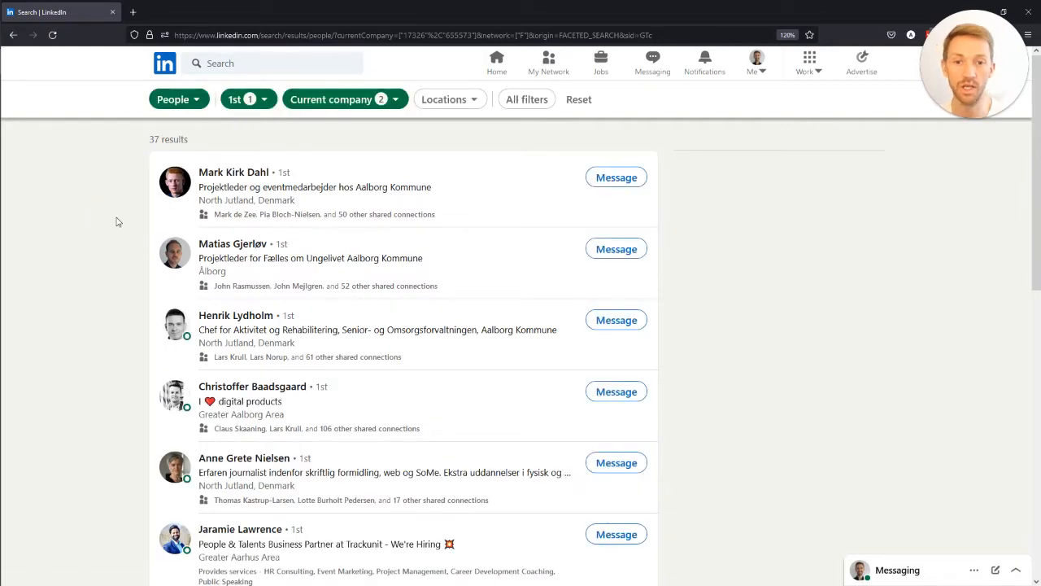
pyautogui.moveTo(91, 209)
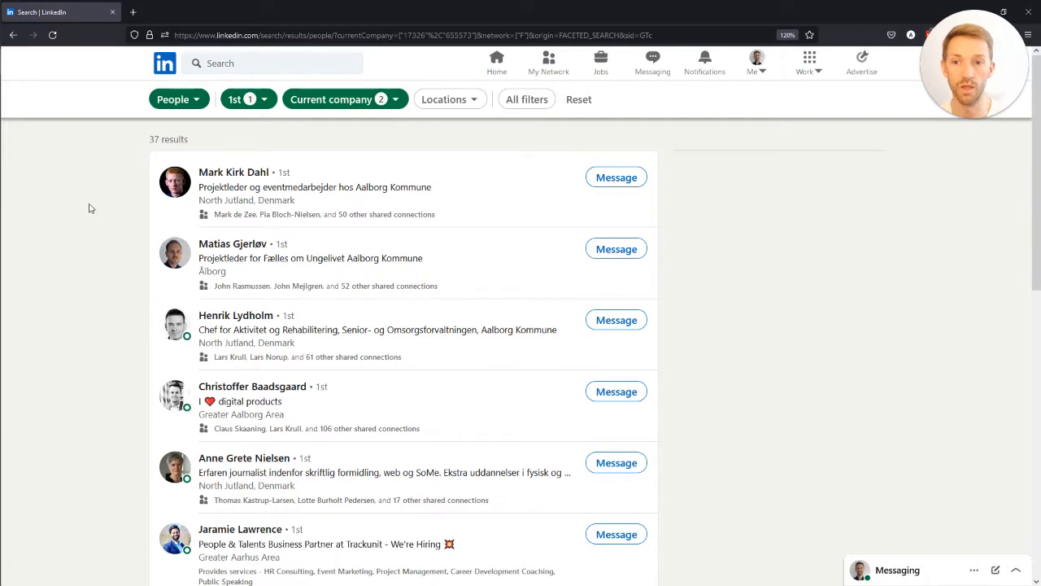
pyautogui.moveTo(81, 192)
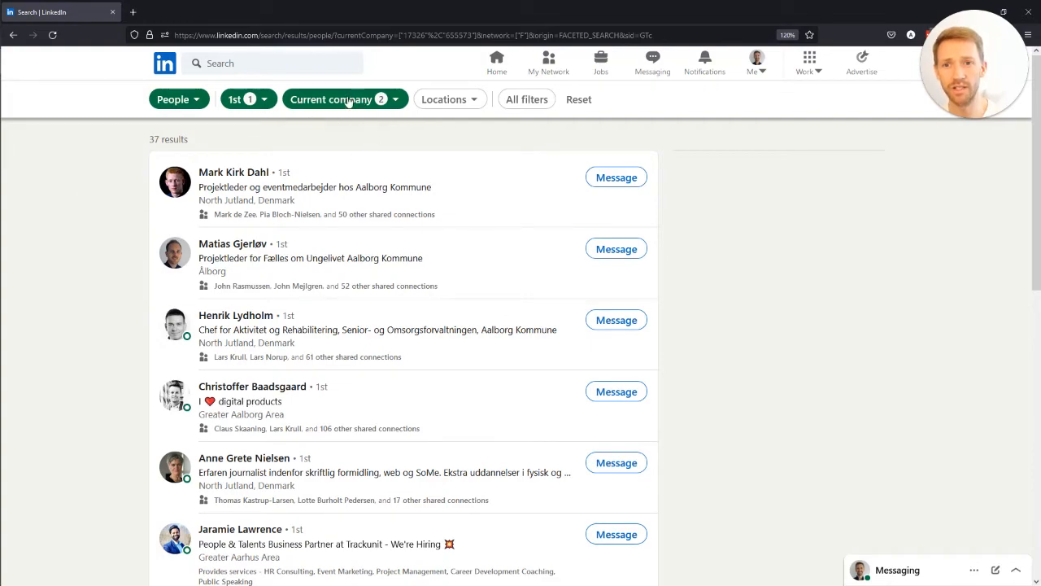
pyautogui.moveTo(536, 116)
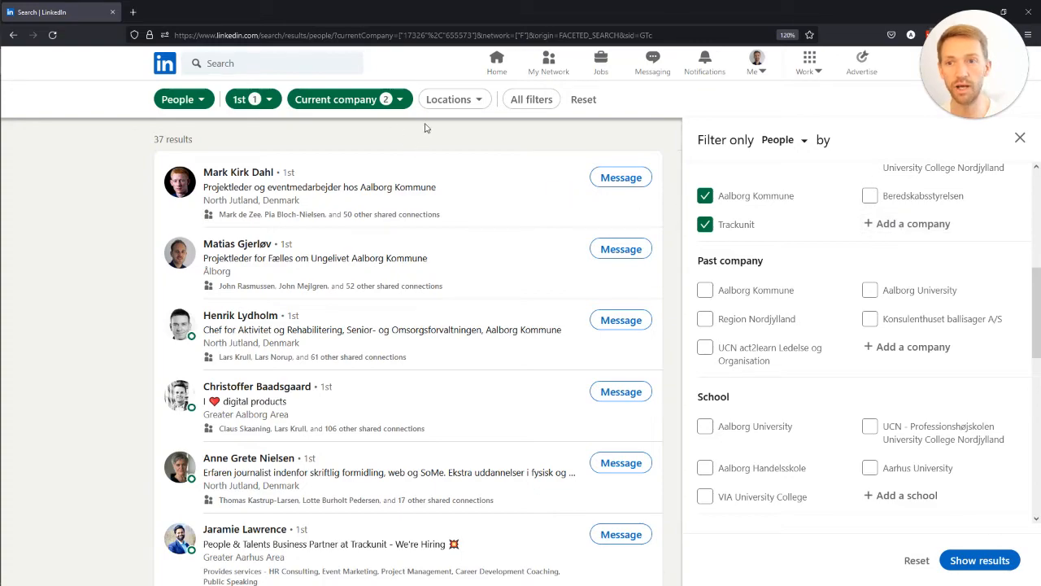
pyautogui.moveTo(133, 172)
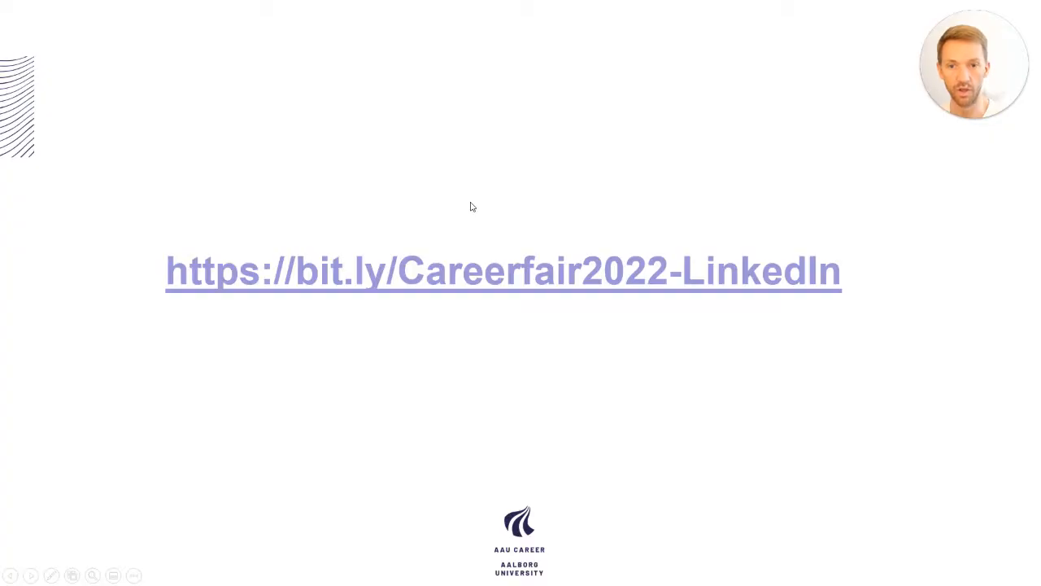
pyautogui.moveTo(319, 312)
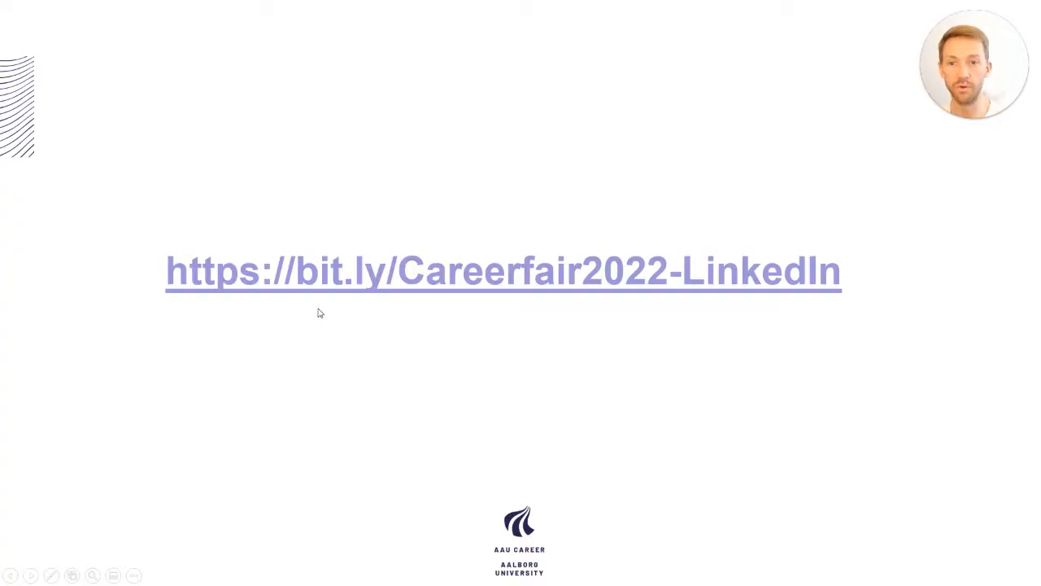
pyautogui.moveTo(602, 283)
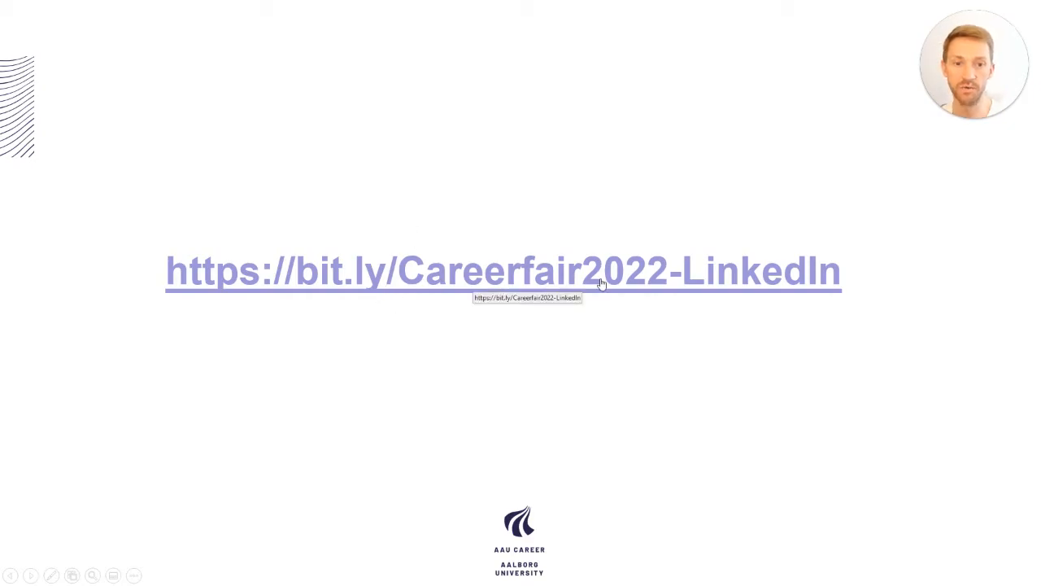
pyautogui.moveTo(693, 283)
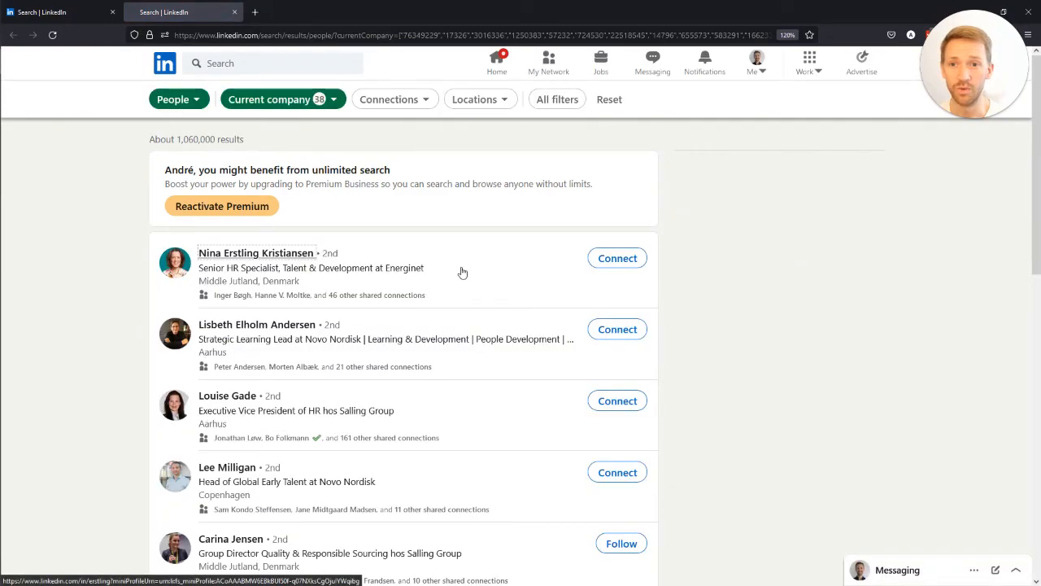
pyautogui.moveTo(364, 150)
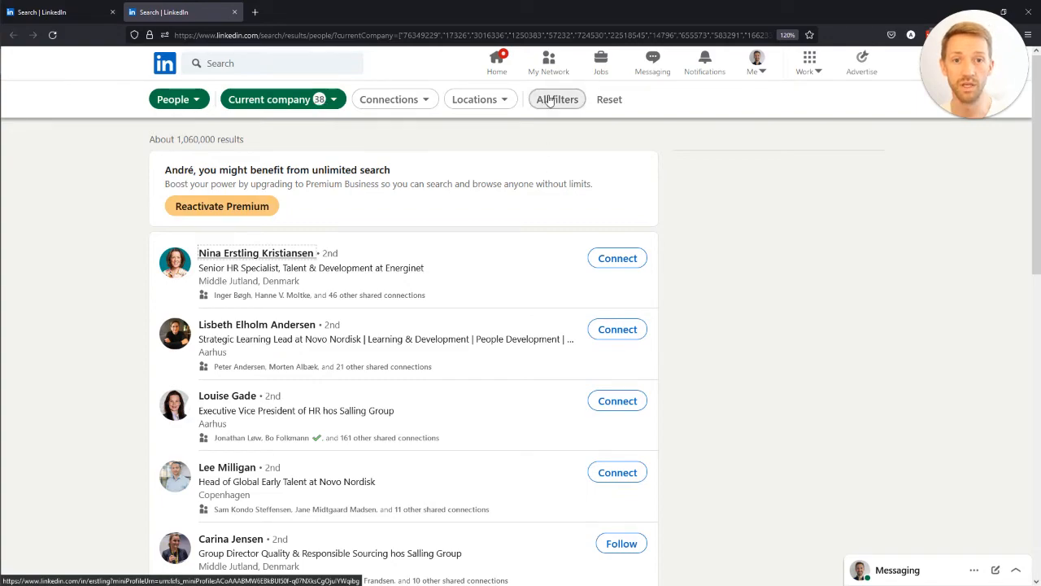
# Bring up All filters on the 1,060,000-result career-fair company search
pyautogui.click(557, 99)
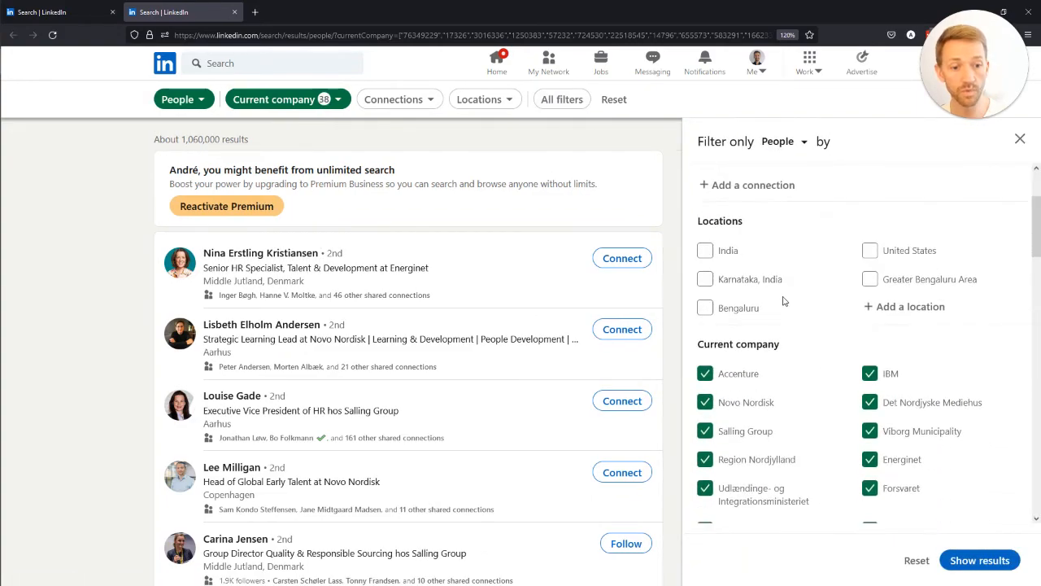
# Scroll through the checked career-fair companies such as Centrica Energy Trading, Dolcon and Verdo
pyautogui.scroll(-3)
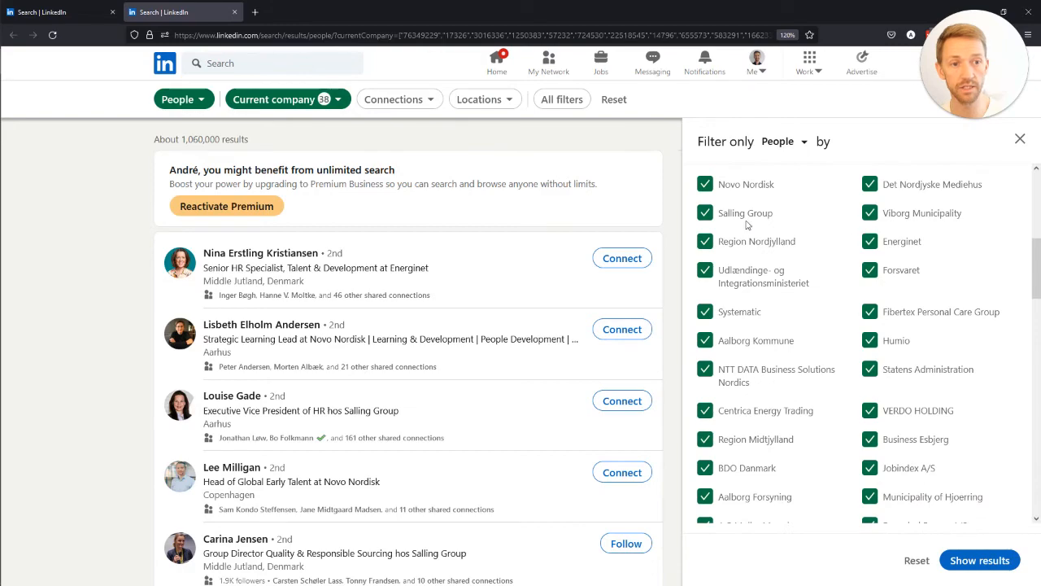
pyautogui.scroll(-3)
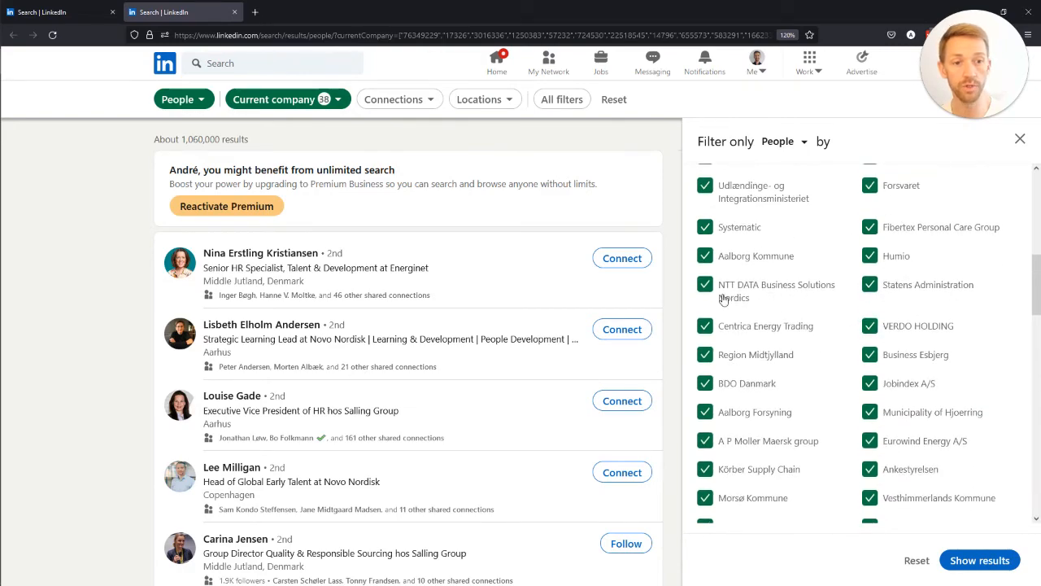
pyautogui.moveTo(761, 332)
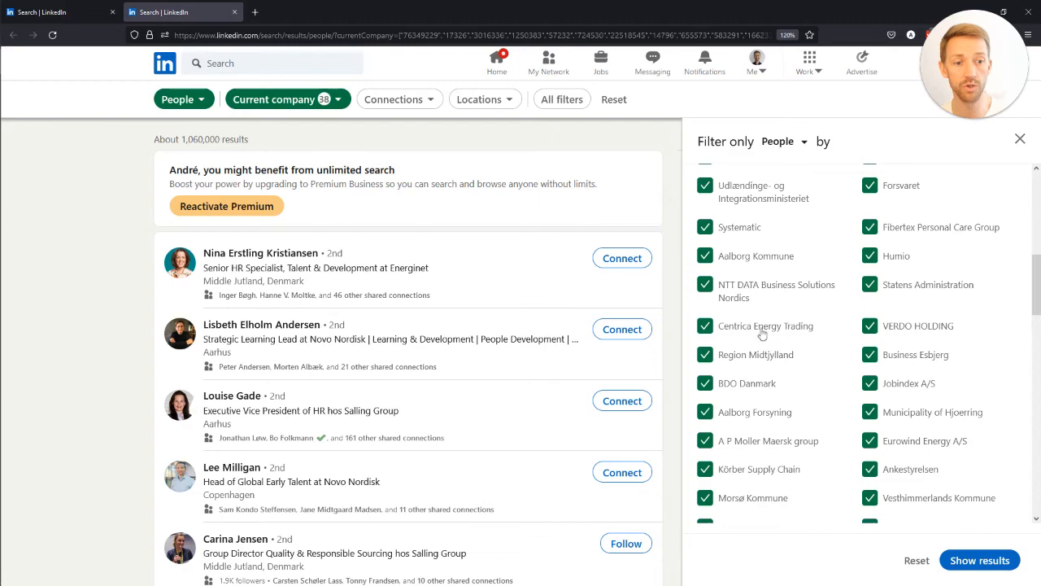
pyautogui.scroll(-3)
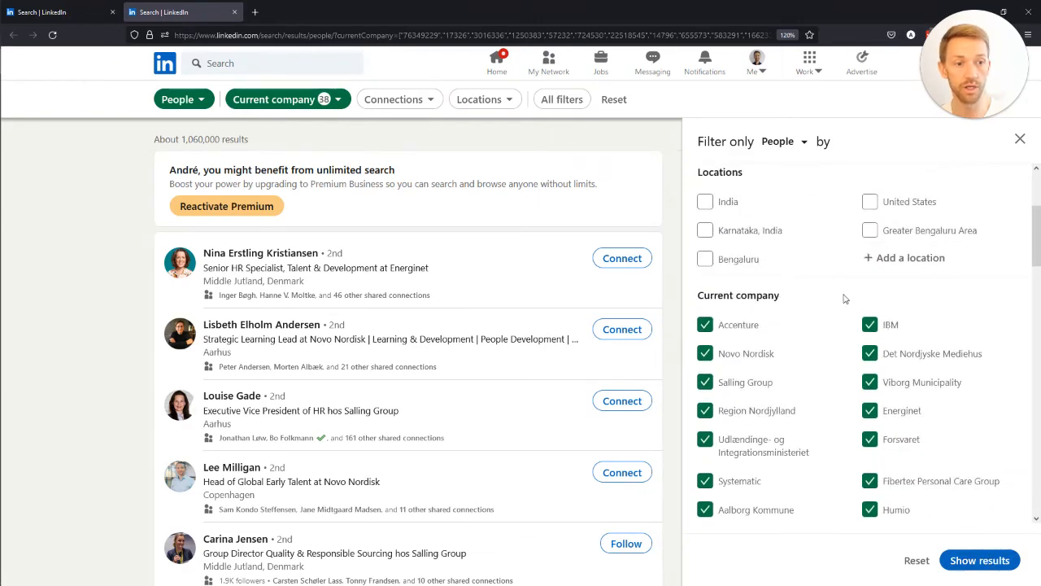
pyautogui.scroll(-3)
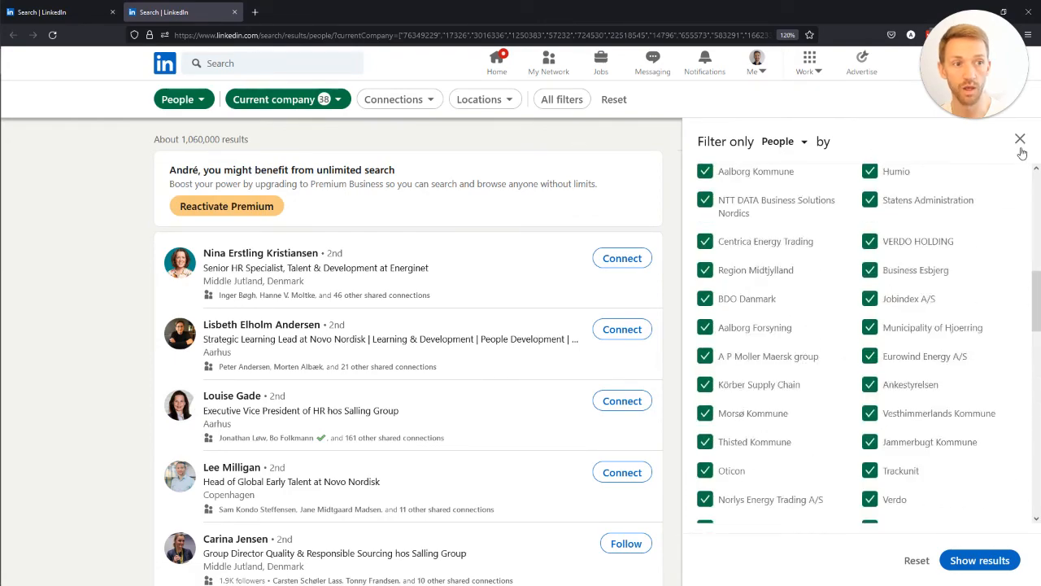
# Limit the career-fair company search to 1st-degree connections, showing 117 results
pyautogui.click(393, 99)
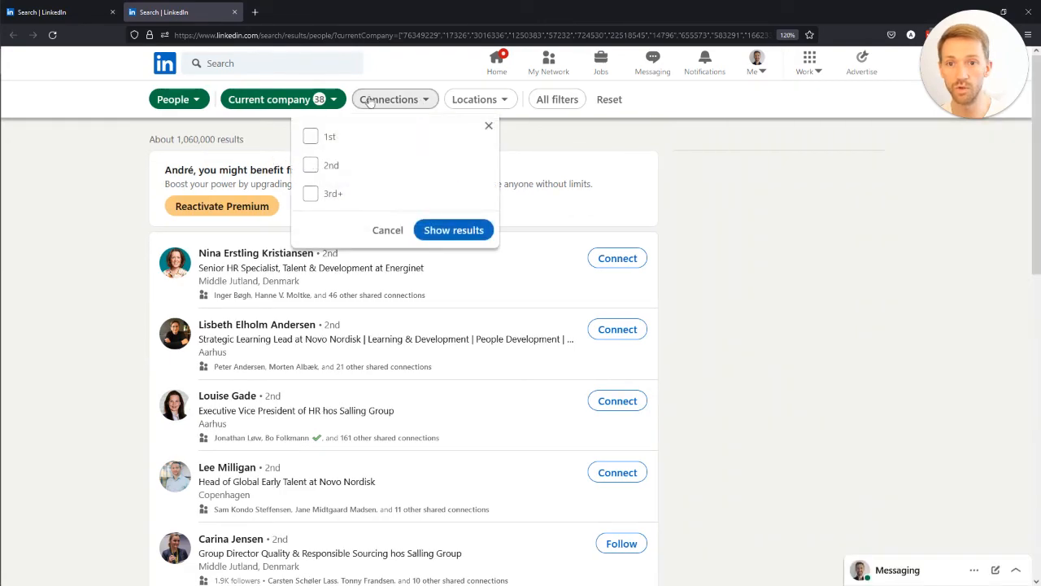
pyautogui.click(452, 229)
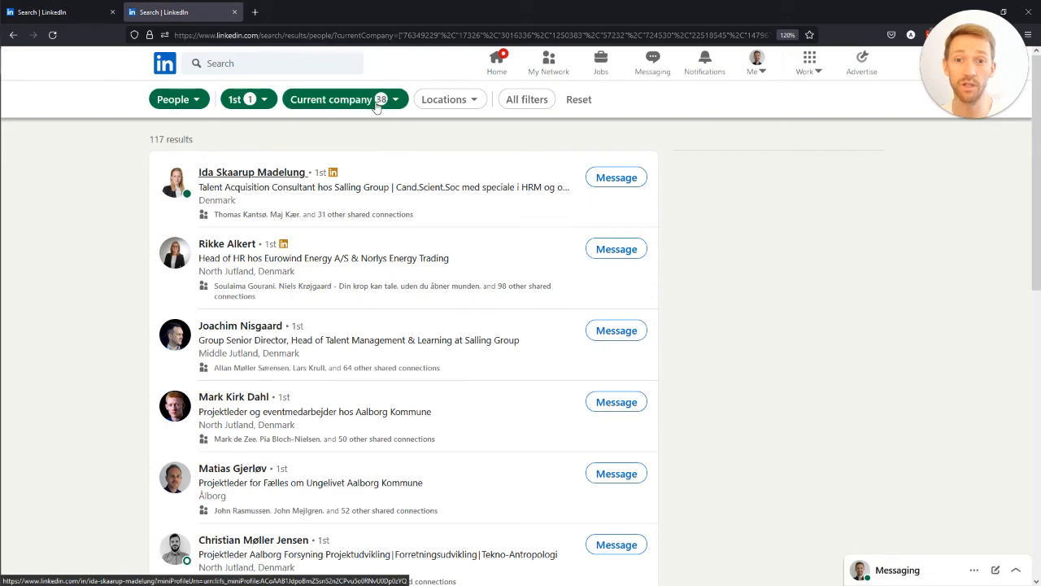
pyautogui.moveTo(88, 270)
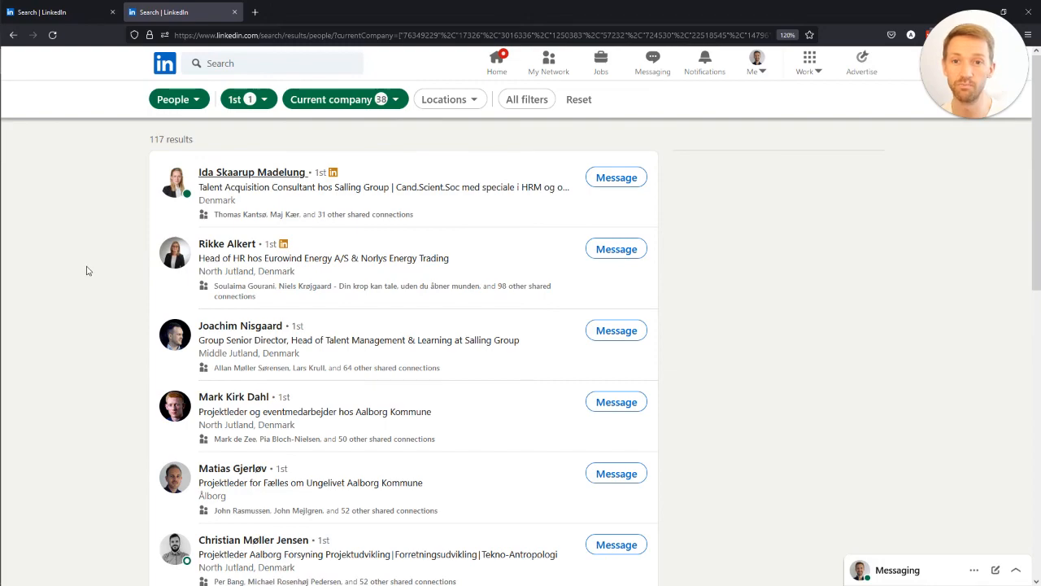